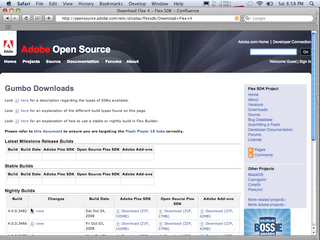
Step: Confirm the Flex Compiler change to the Gumbo SDK with required Flash Player version 10
scroll("down", 3)
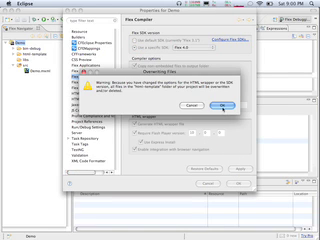
left_click(212, 102)
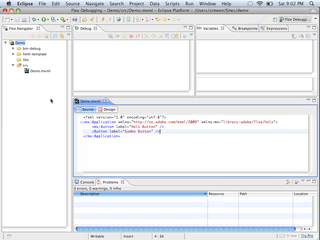
Step: Show the Run dropdown choices to launch the application with its new Gumbo Button tag
left_click(48, 24)
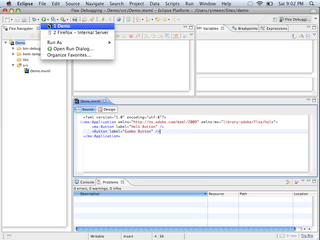